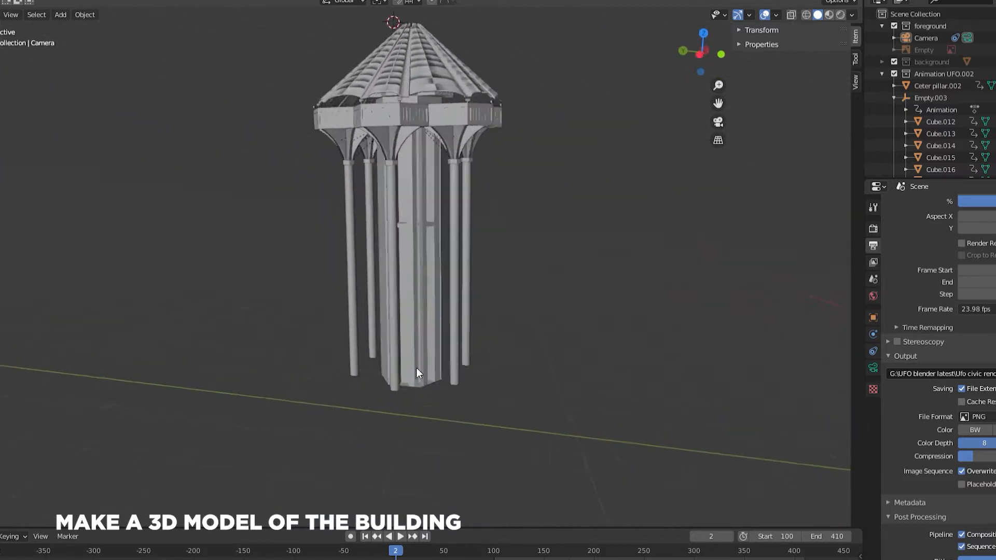
Step: Play back the tower animation so the domed, columned model turns along the timeline
{"action": "left_click", "coordinate": [387, 536]}
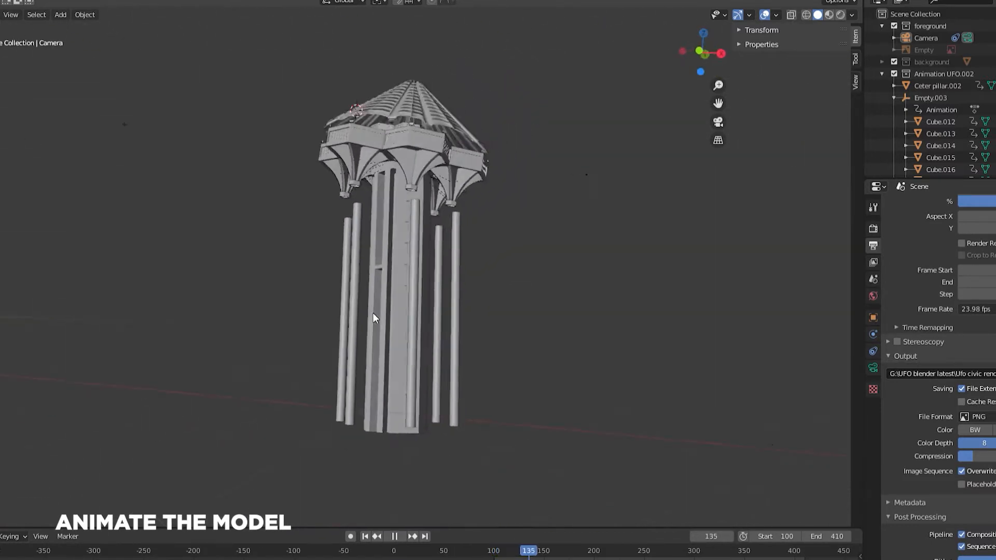